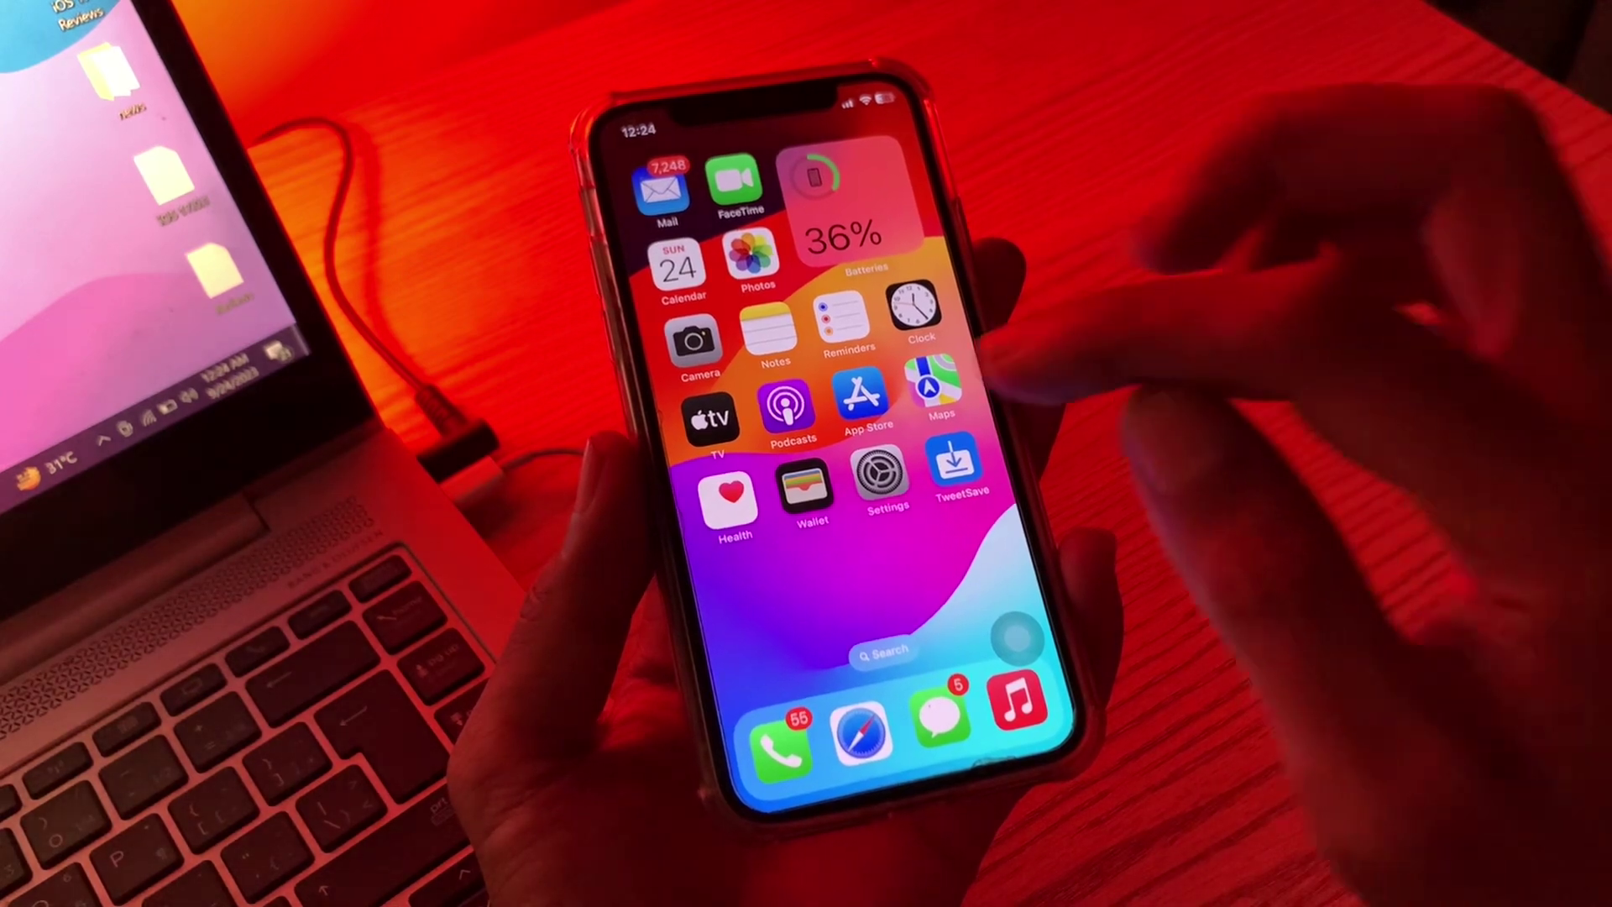
Step: Launch Settings from the Home Screen and review the Notifications display options, leaving List as the style
left_click(881, 475)
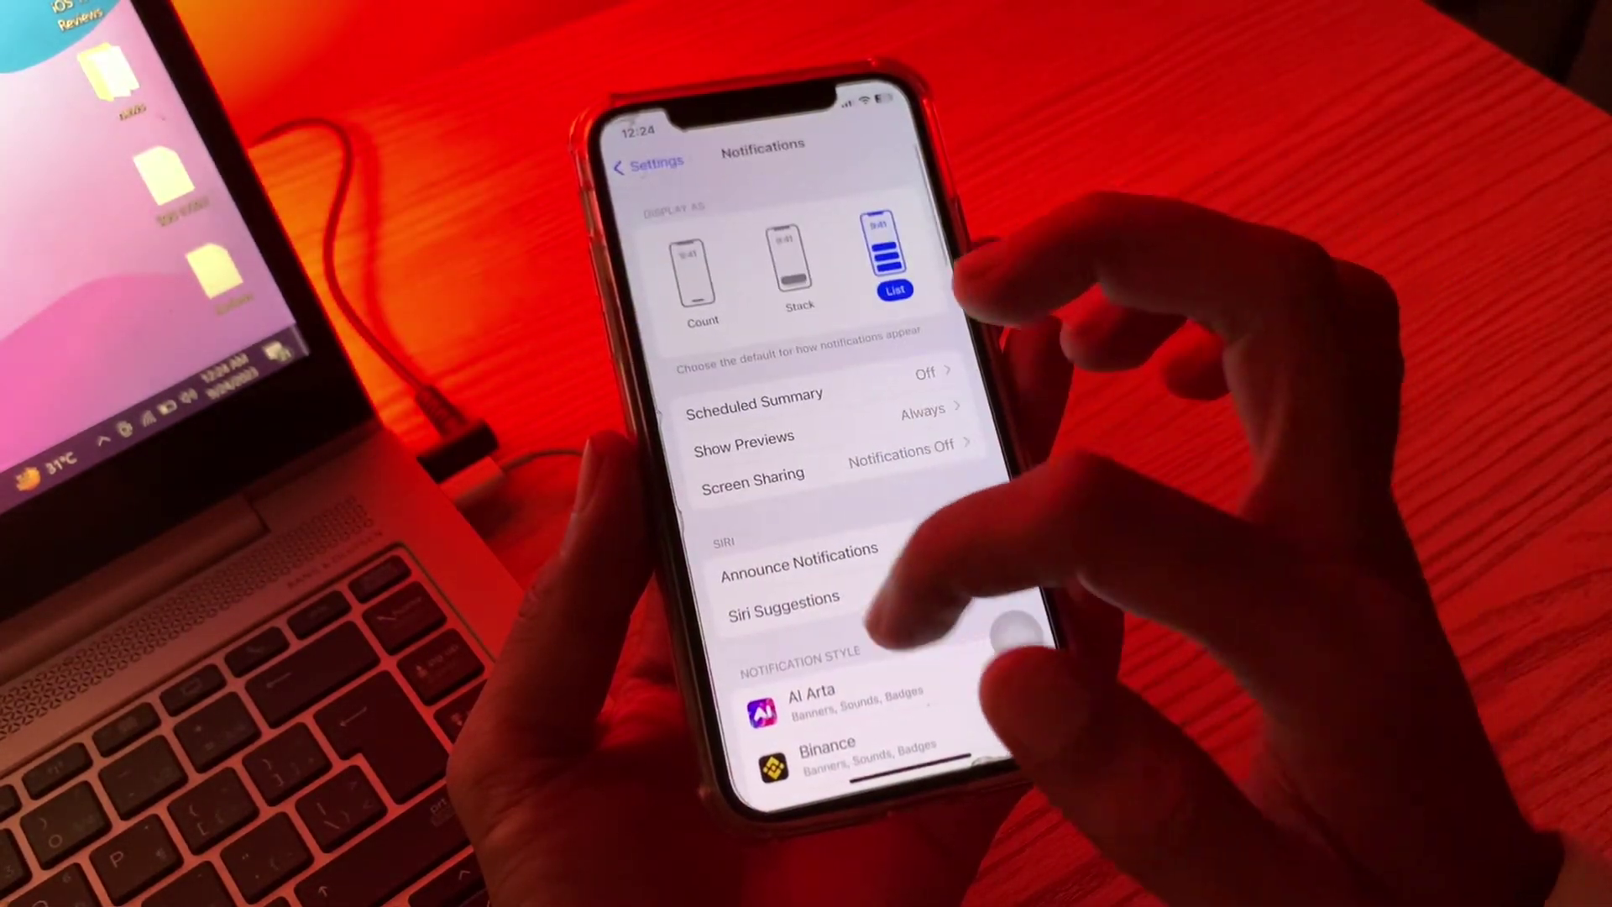
scroll("down", 3)
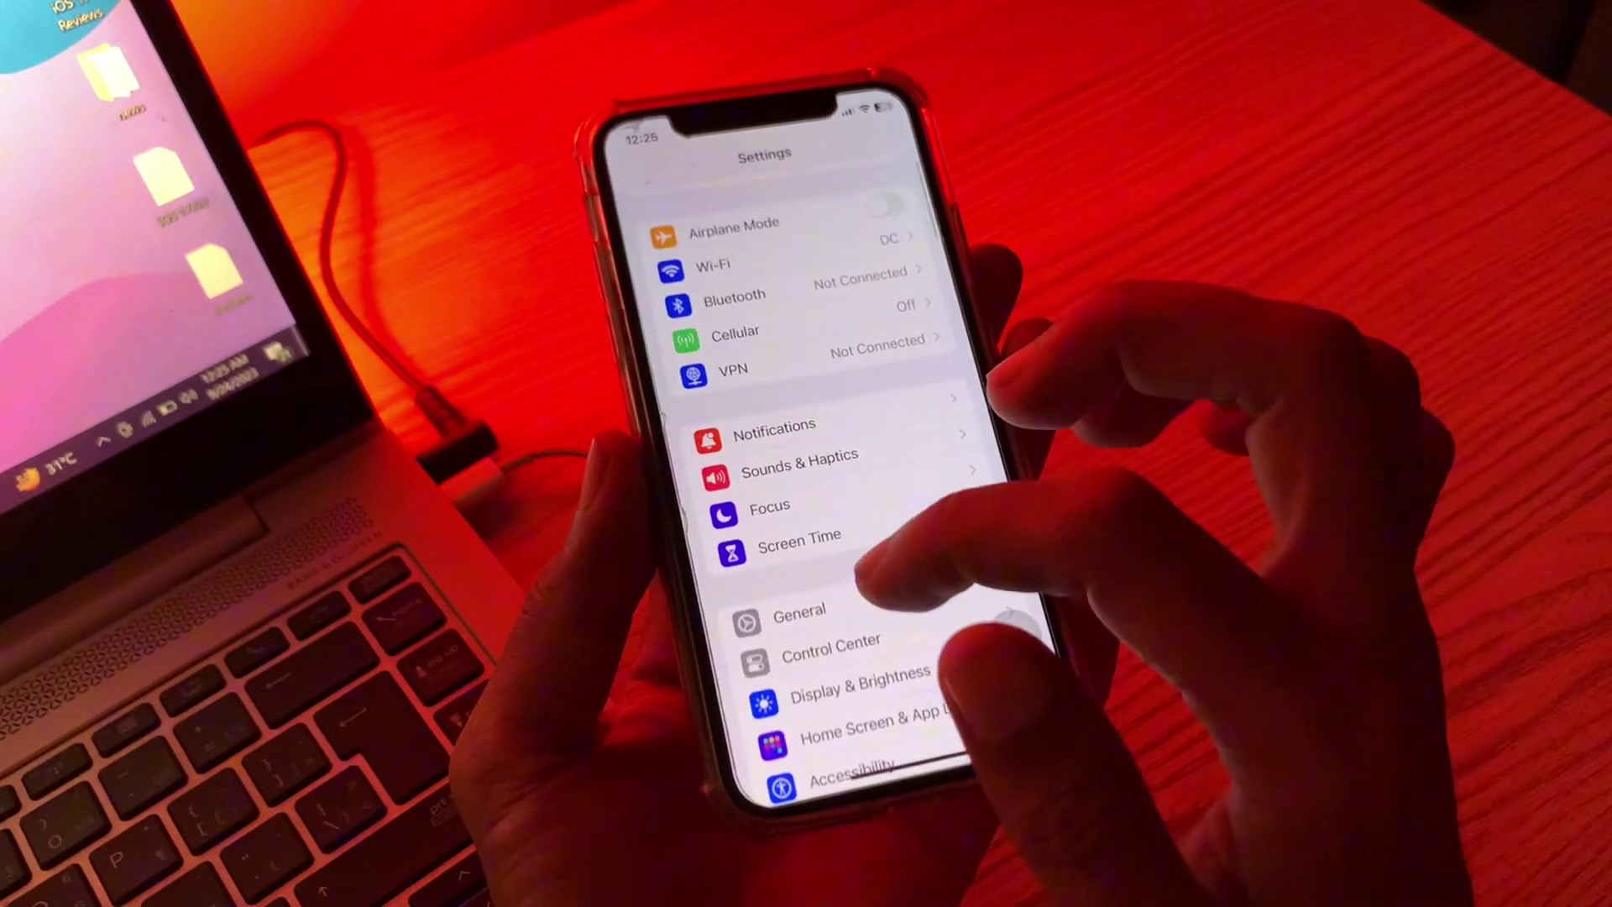
left_click(800, 454)
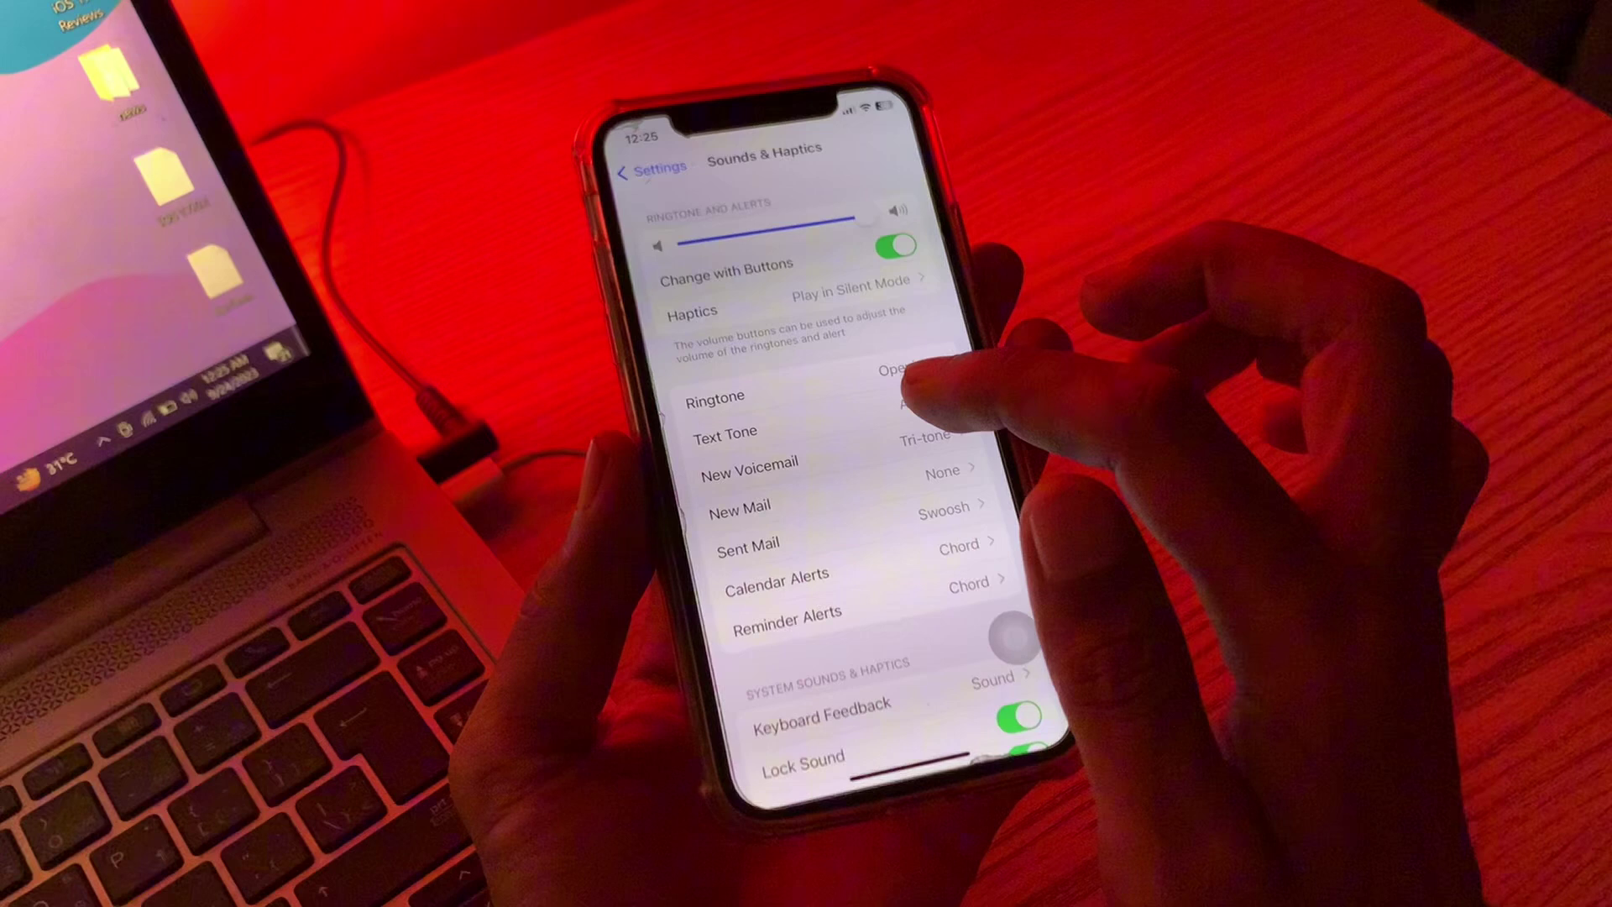
left_click(725, 431)
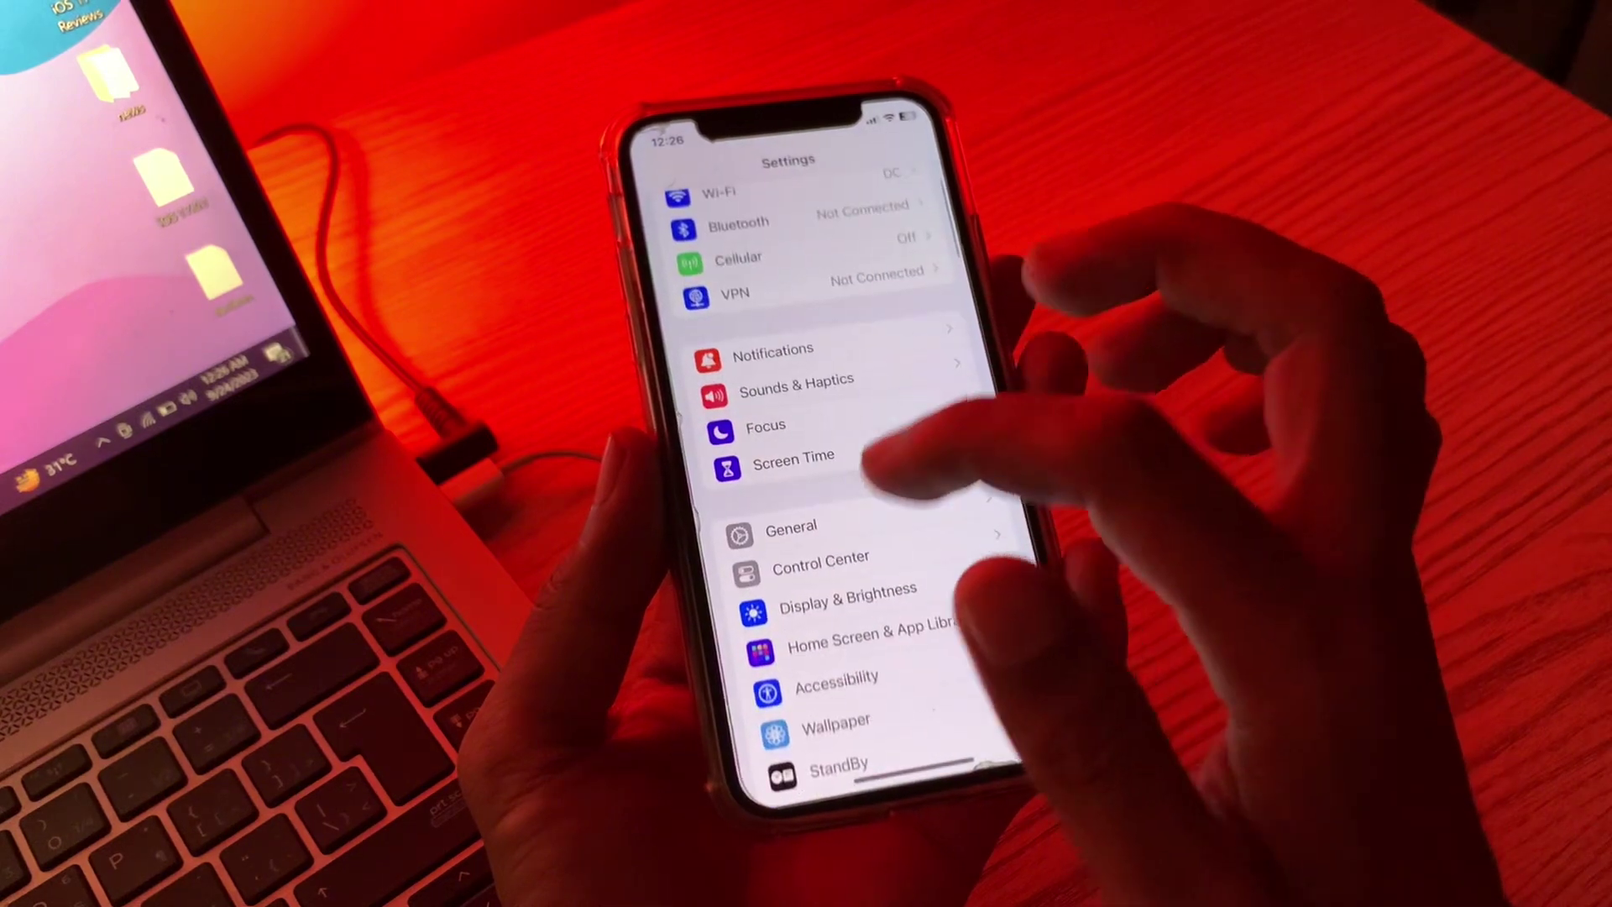
Step: Scroll the Settings list and enter General to reach the Transfer or Reset iPhone option
scroll("down", 3)
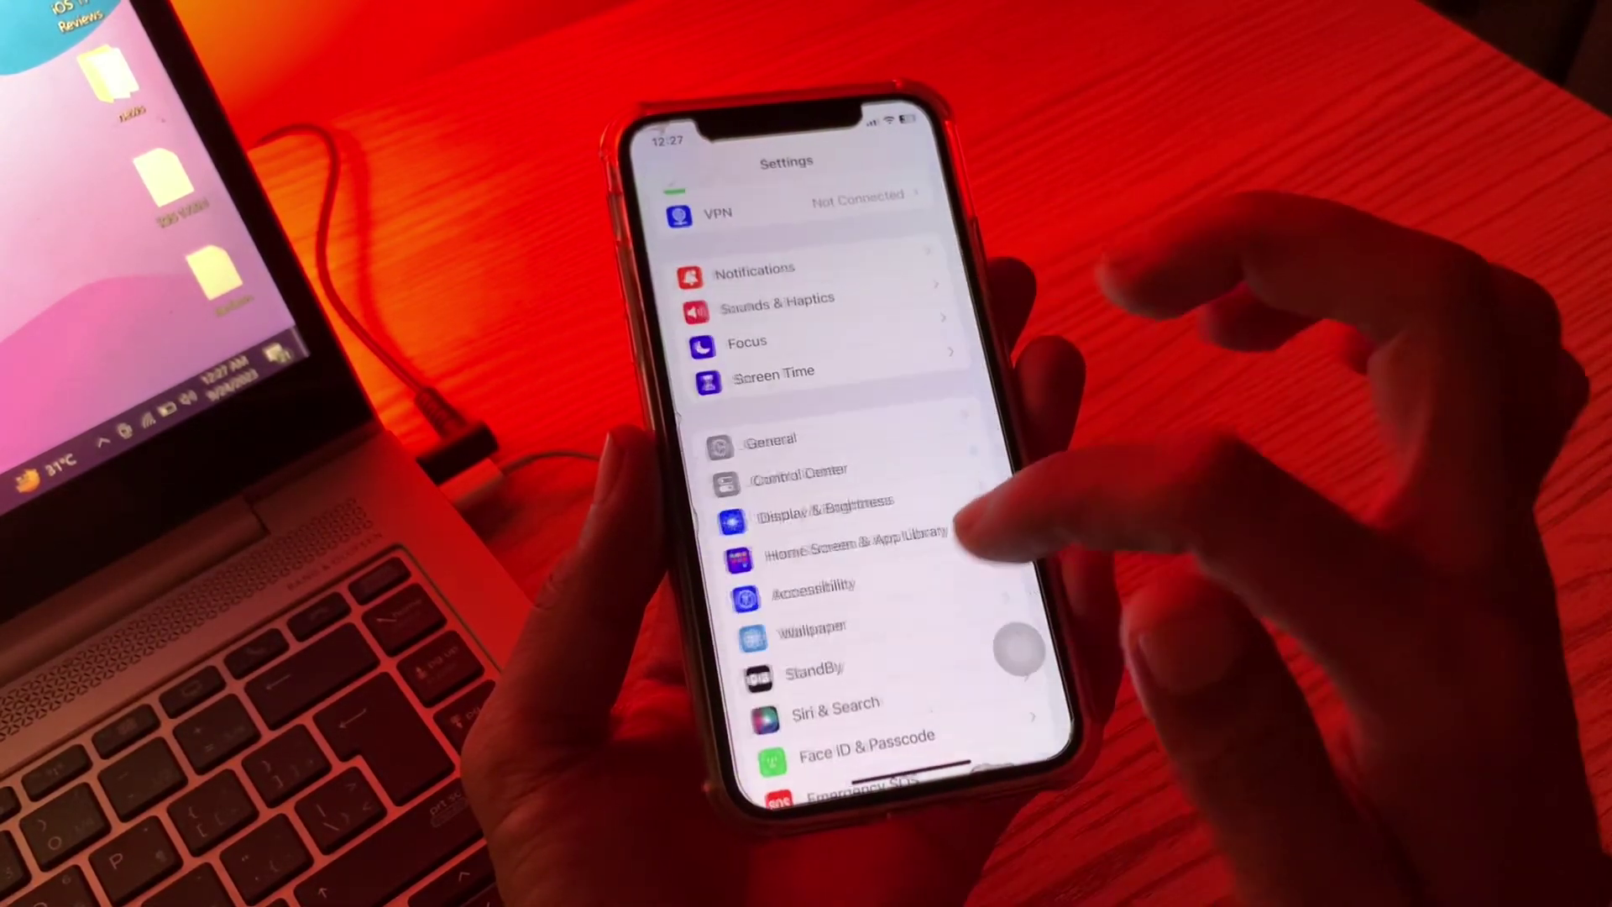
left_click(769, 439)
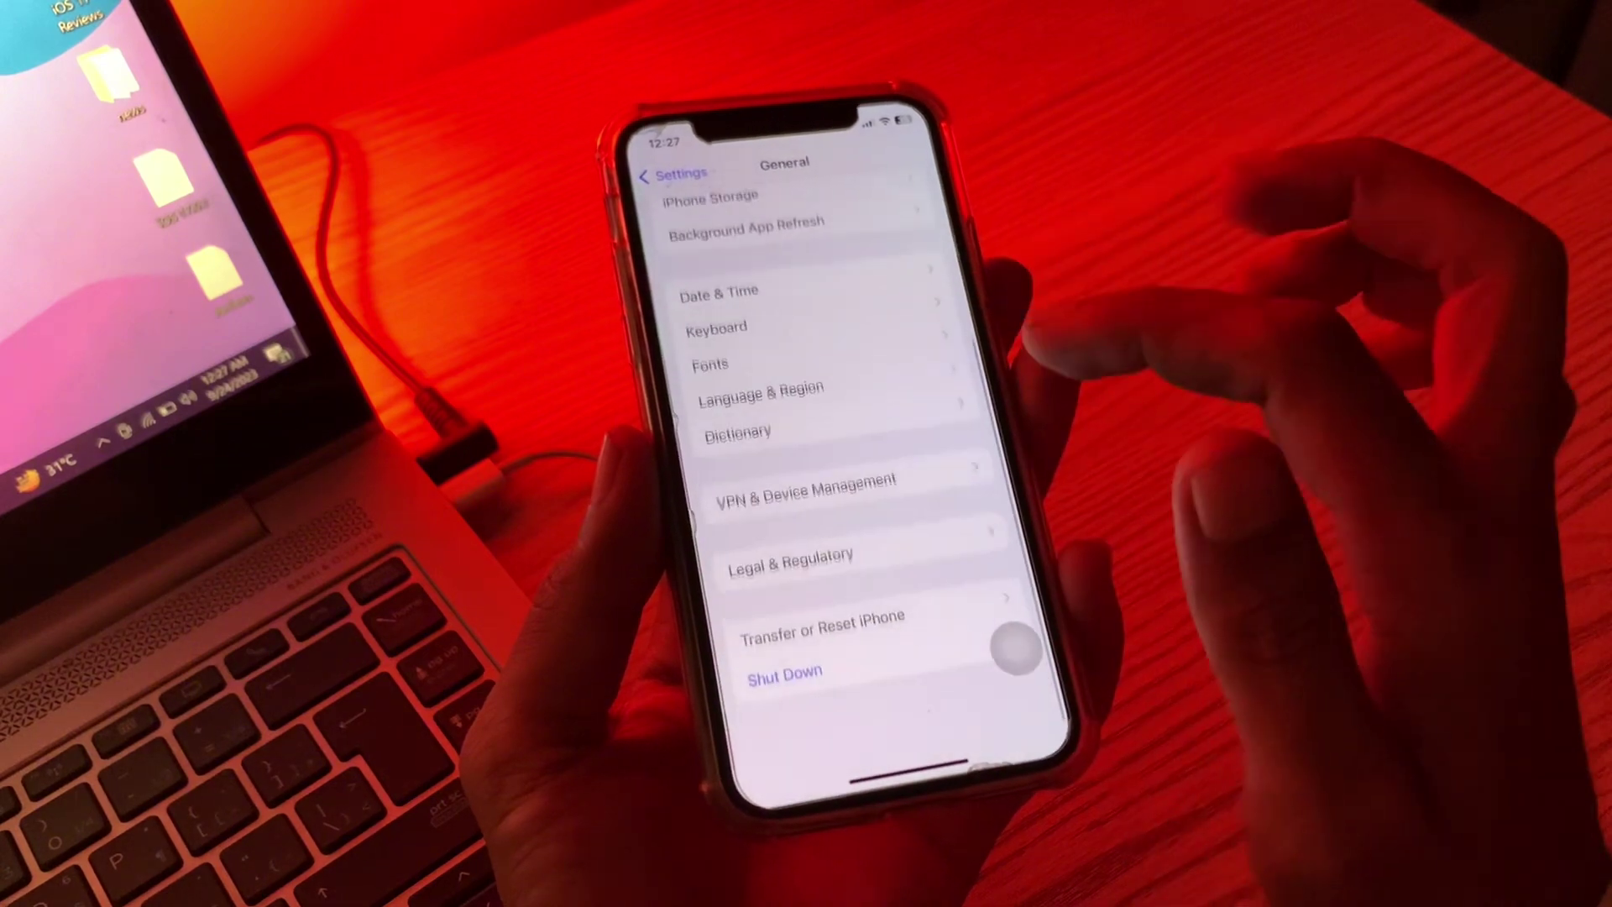